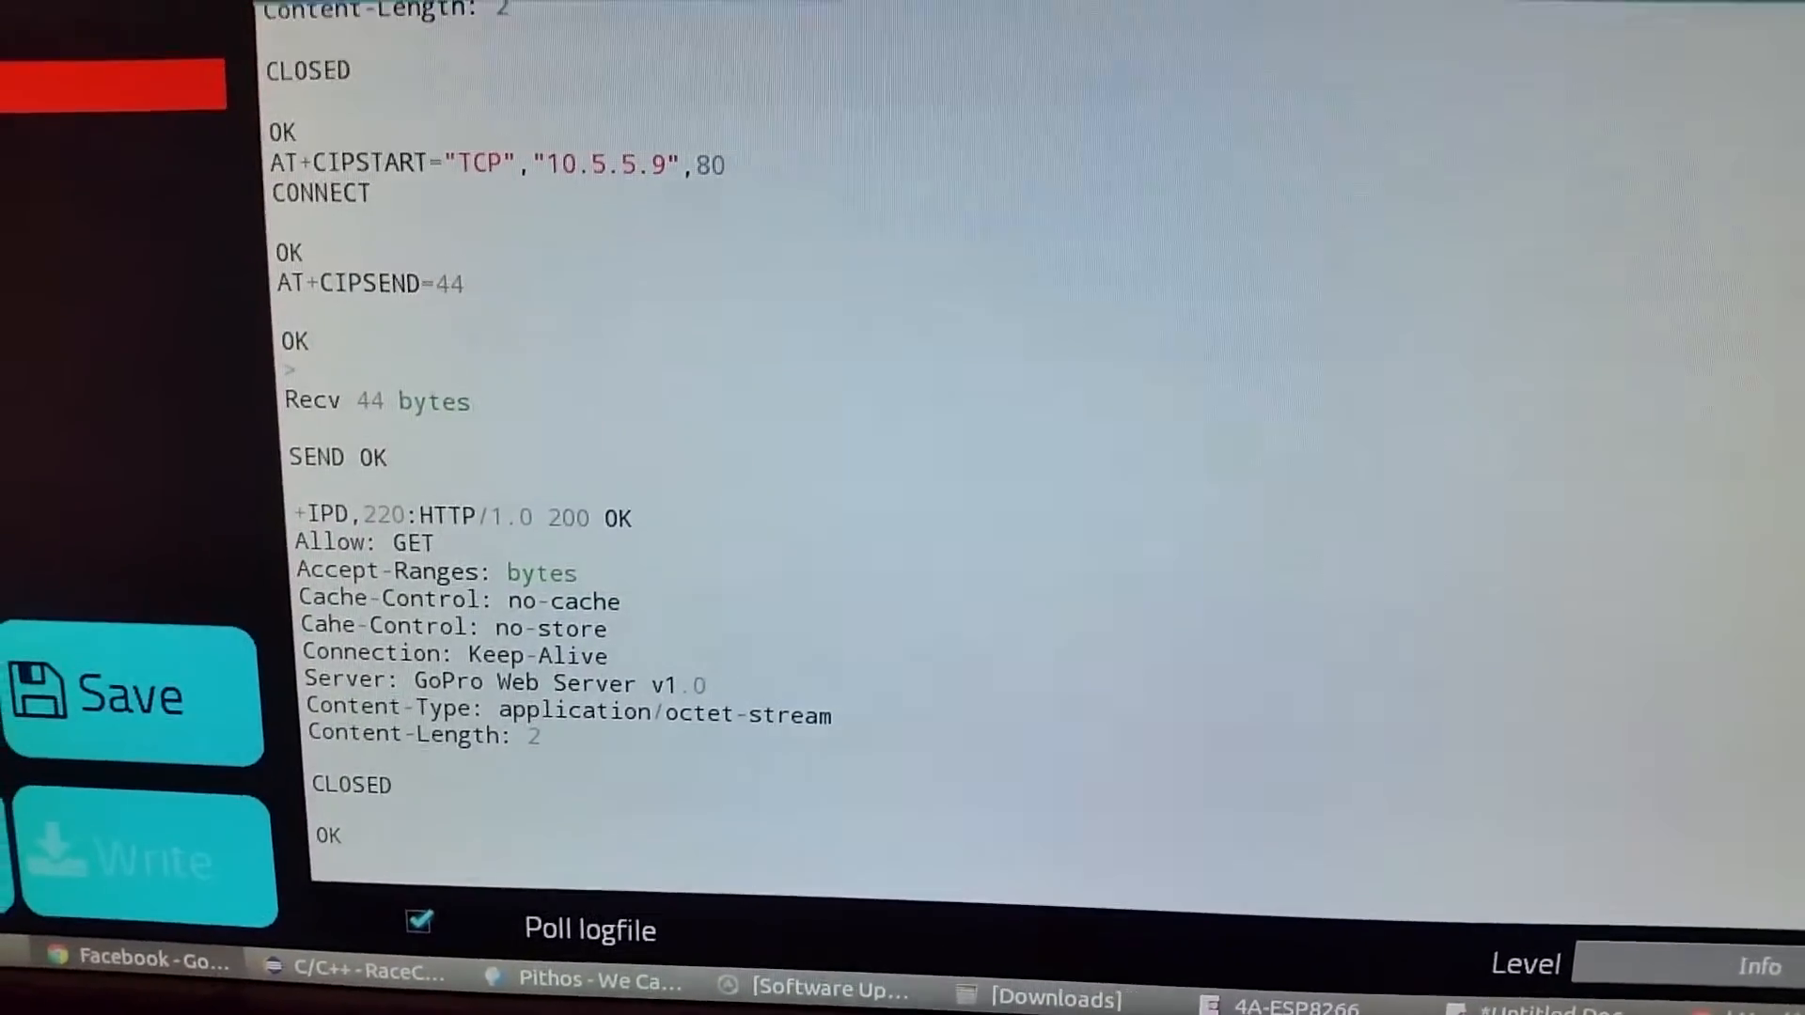
scroll("down", 3)
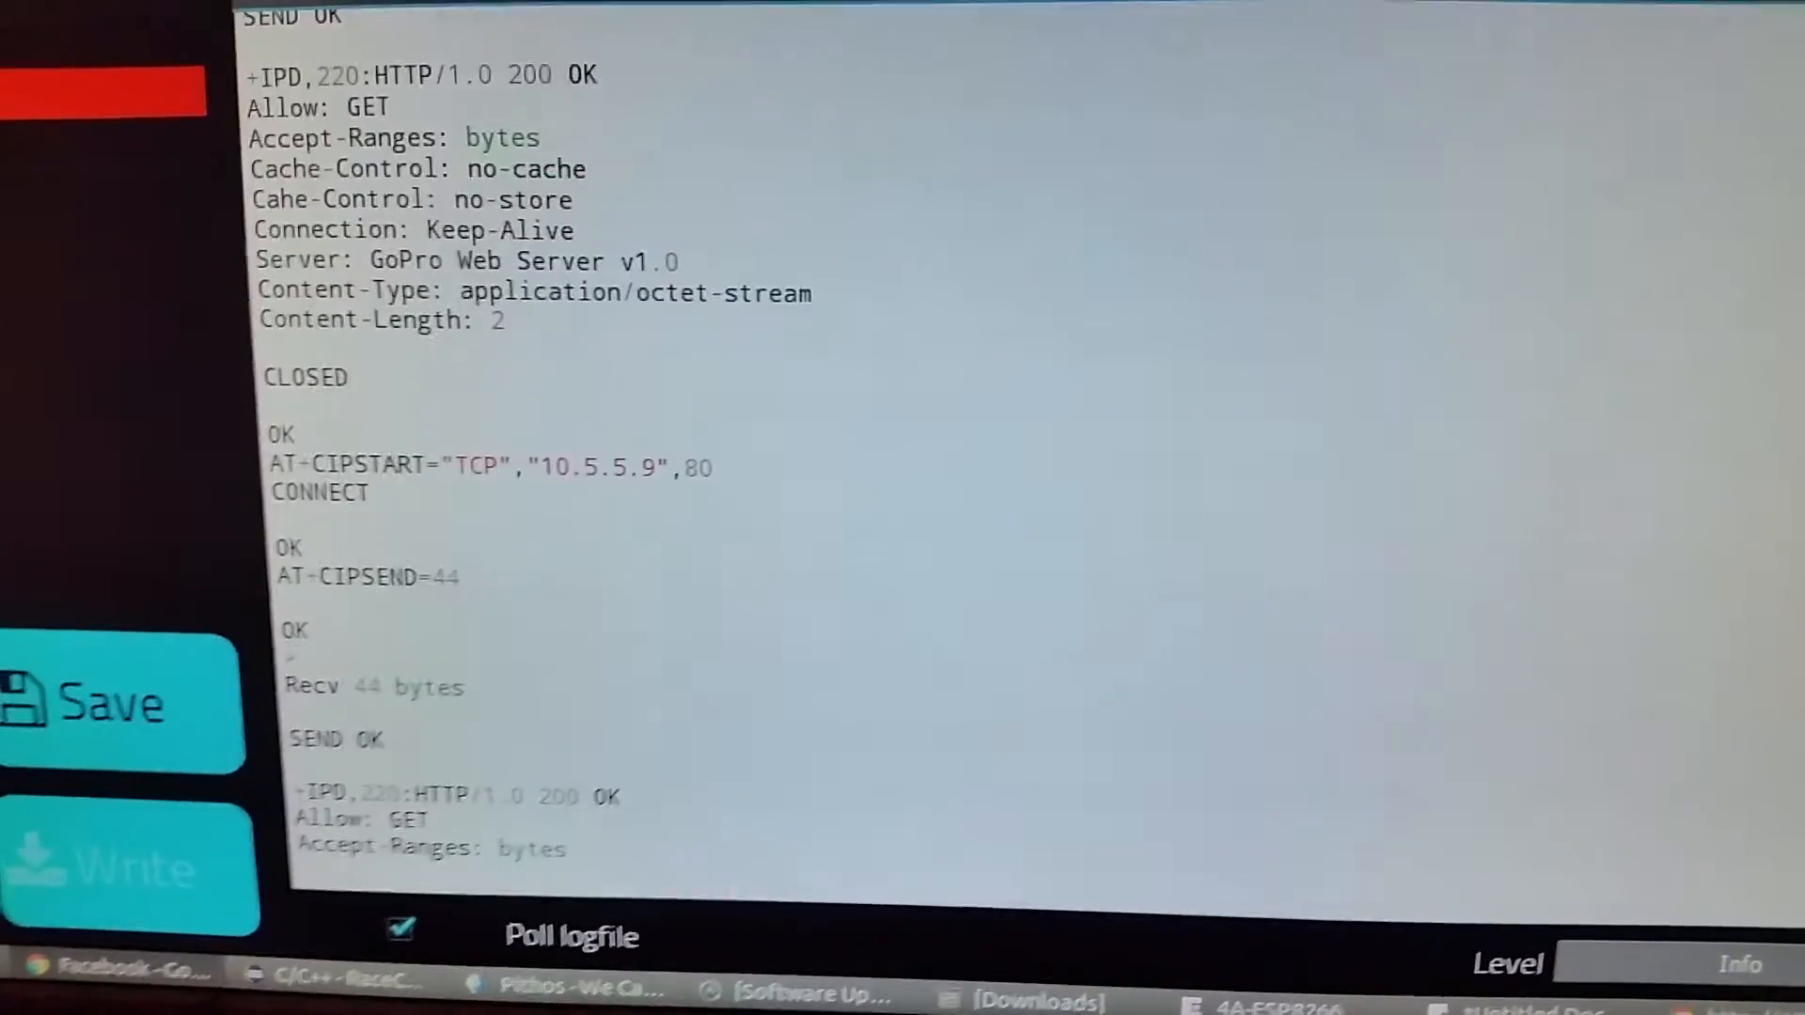
scroll("down", 3)
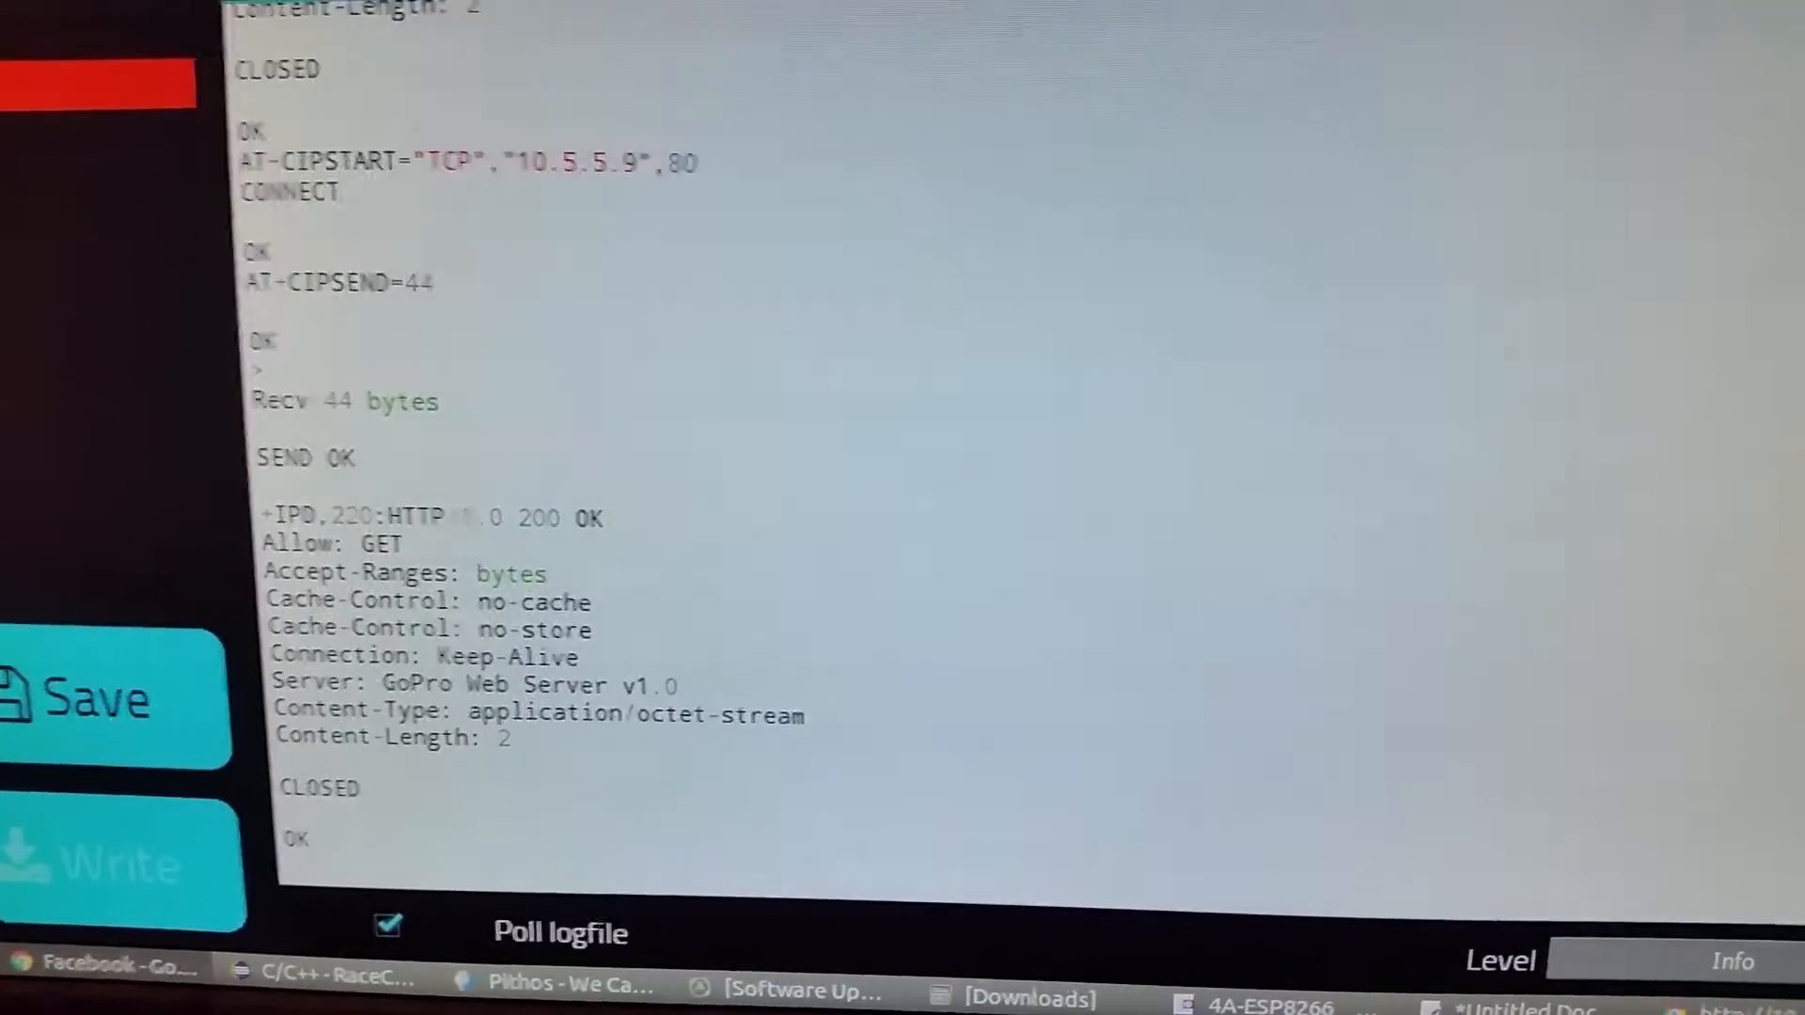